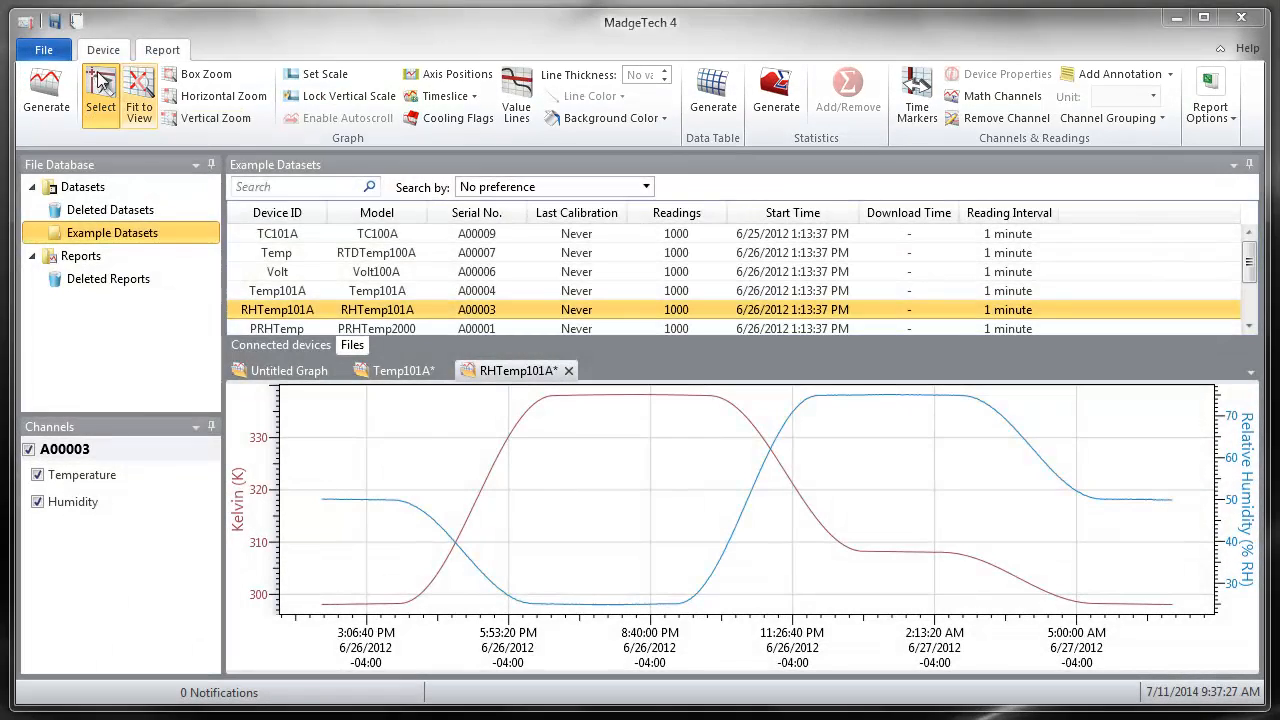
# - Bring up the program Options from the File menu and close them again
pyautogui.click(44, 48)
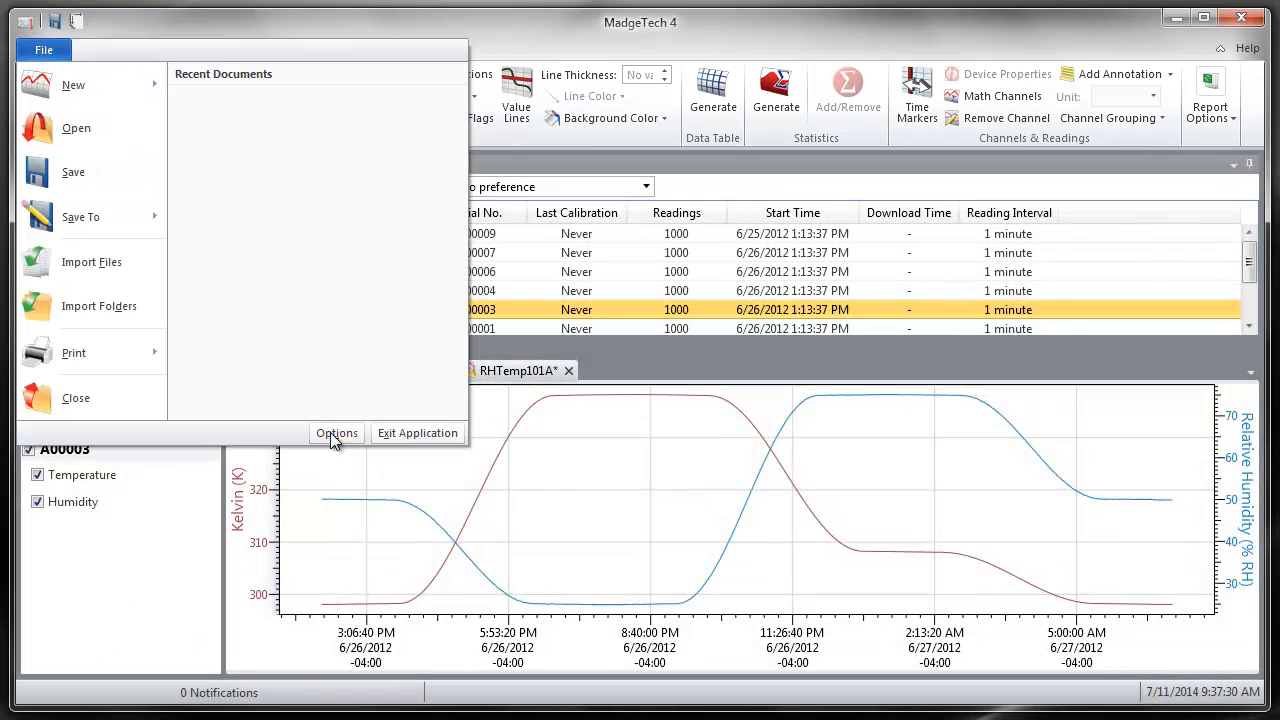
pyautogui.click(336, 432)
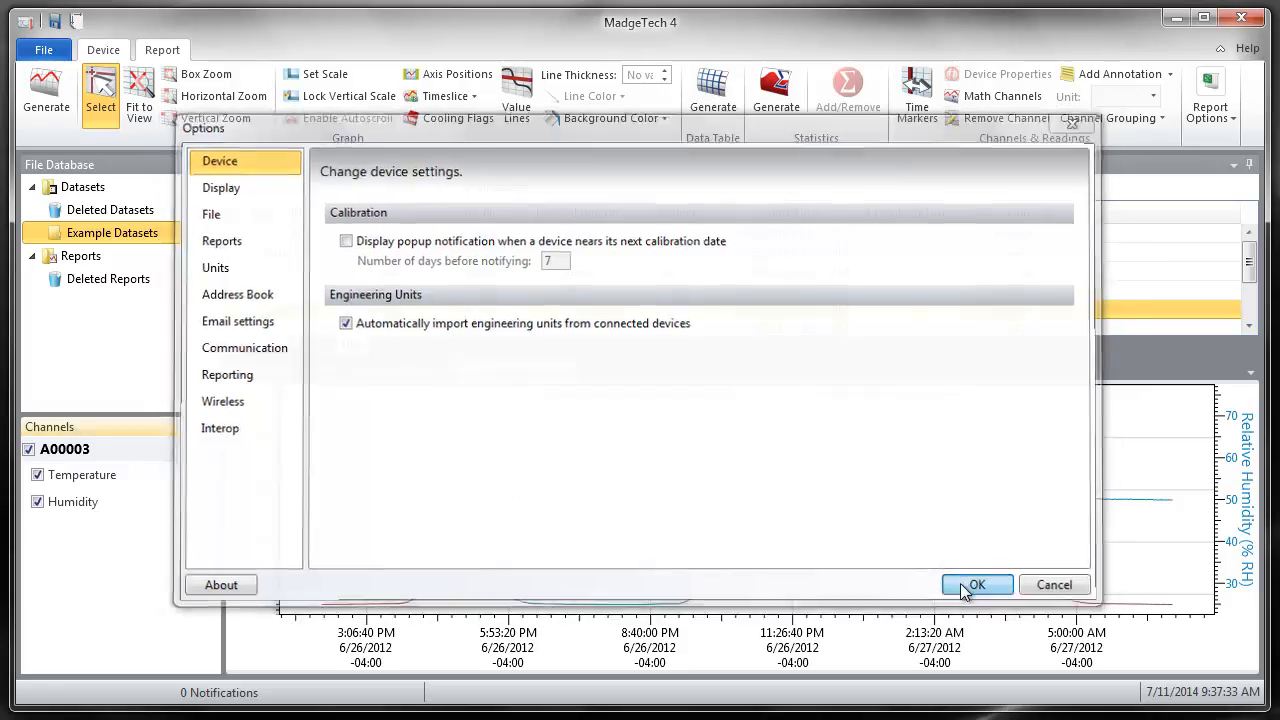
pyautogui.click(976, 584)
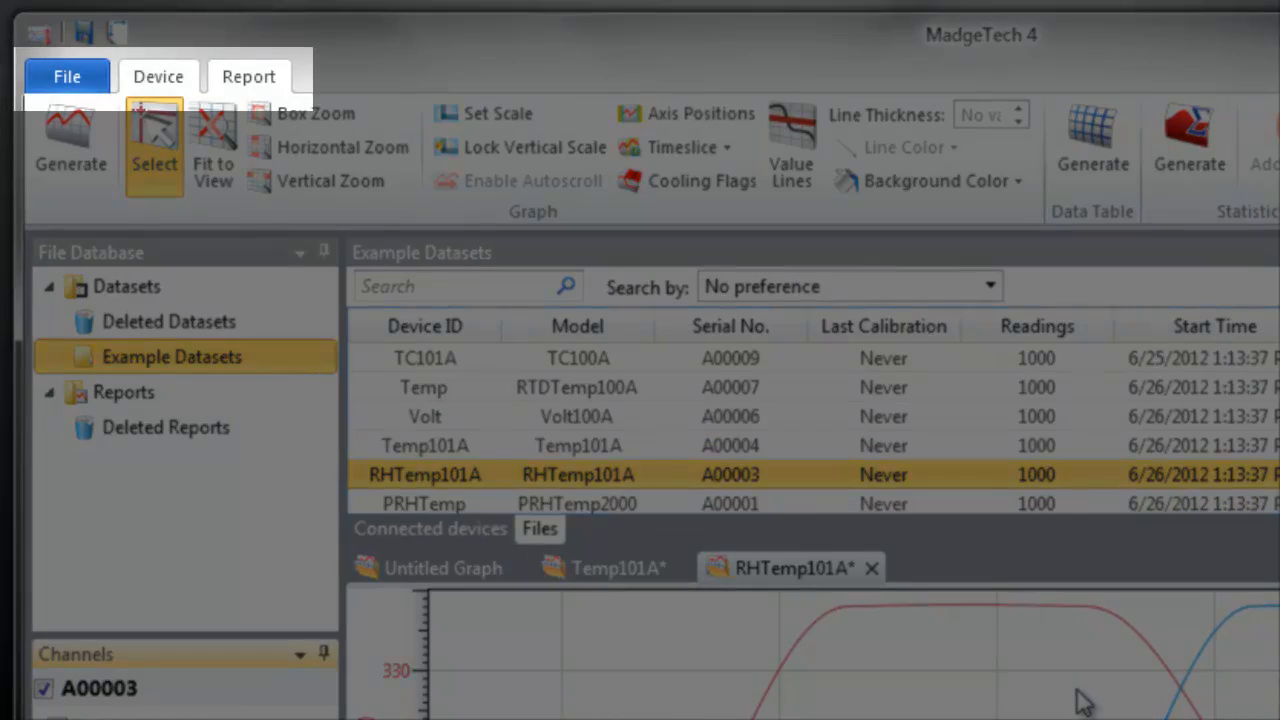
# - Reopen Options and browse the File Import and Units settings pages
pyautogui.click(66, 76)
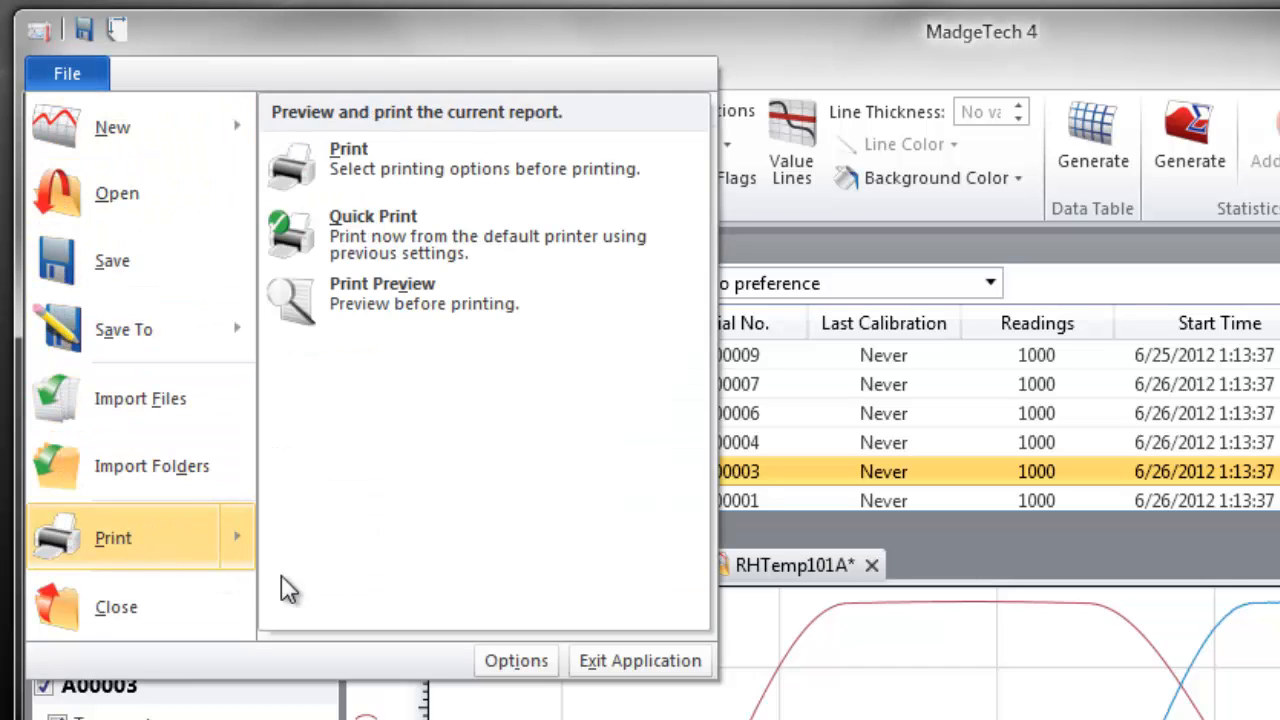
pyautogui.moveTo(516, 660)
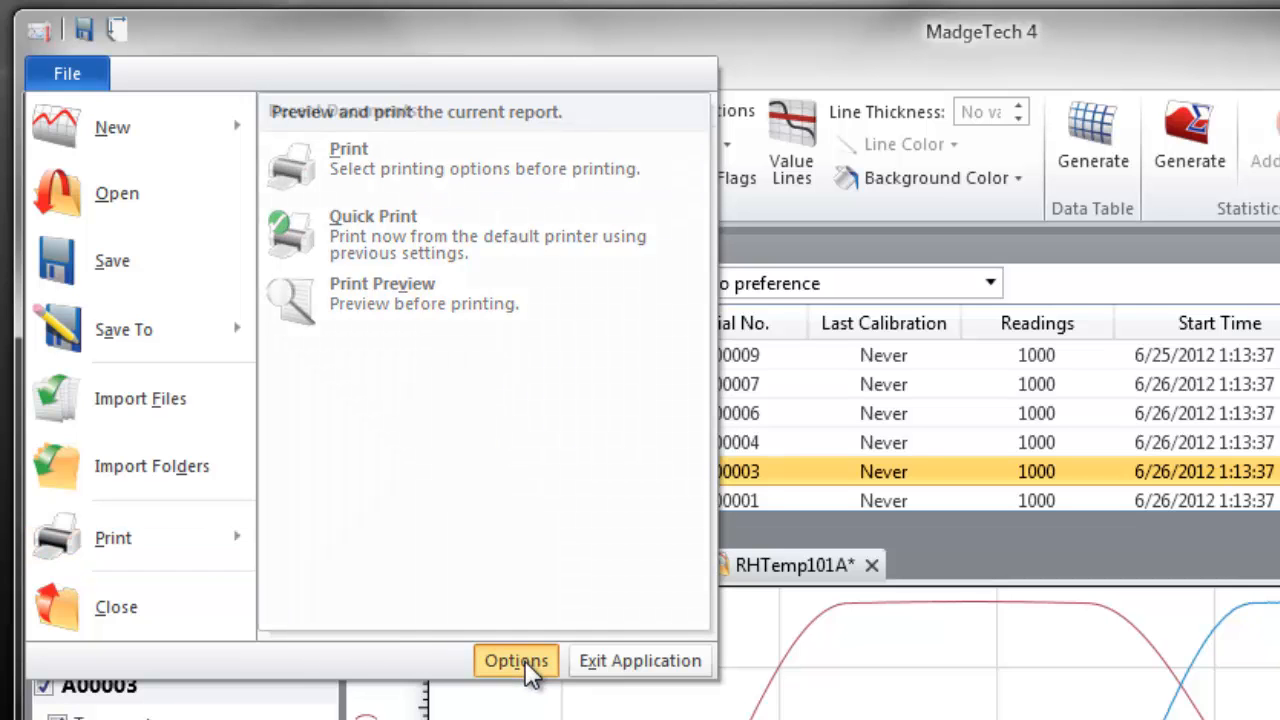
pyautogui.click(516, 660)
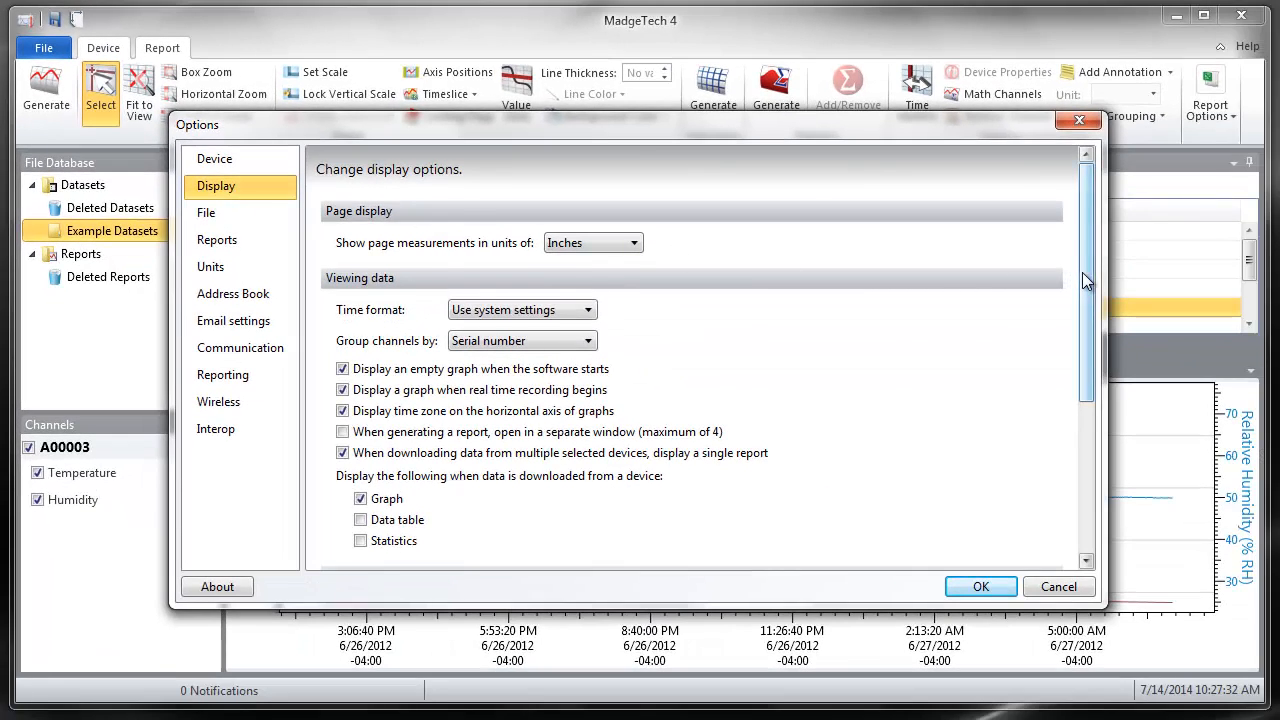
pyautogui.scroll(-3)
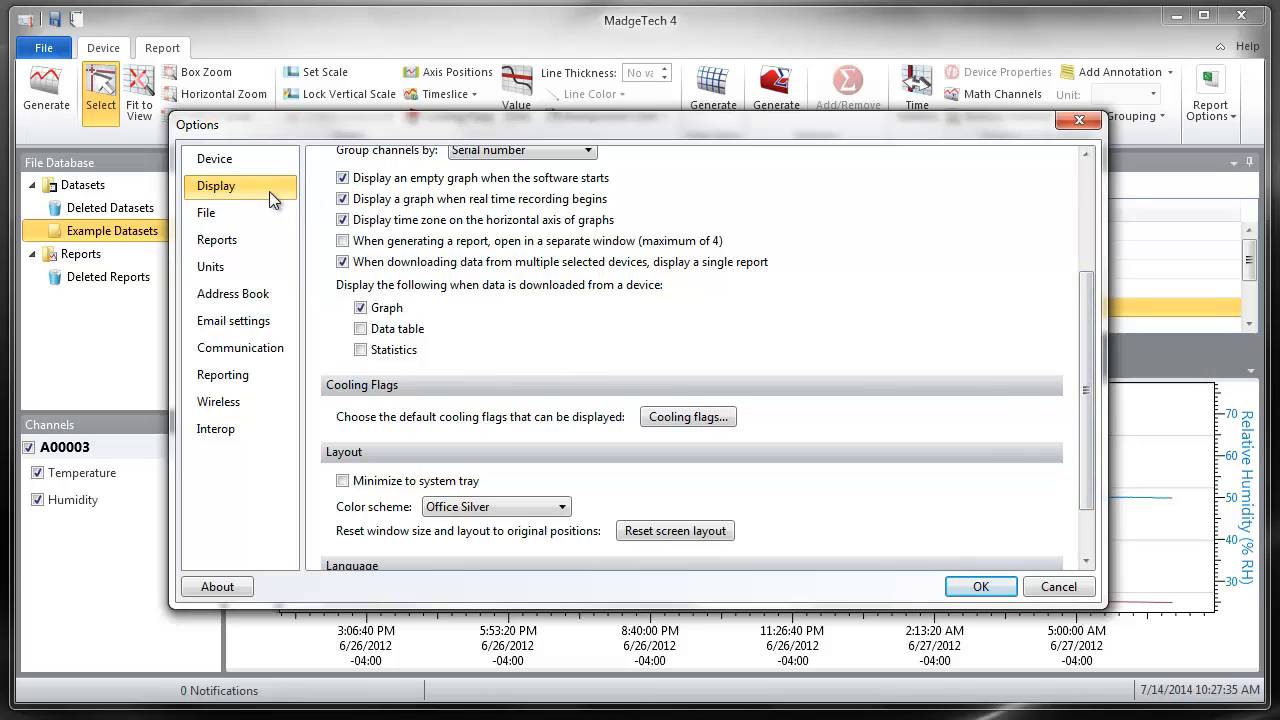
pyautogui.click(206, 212)
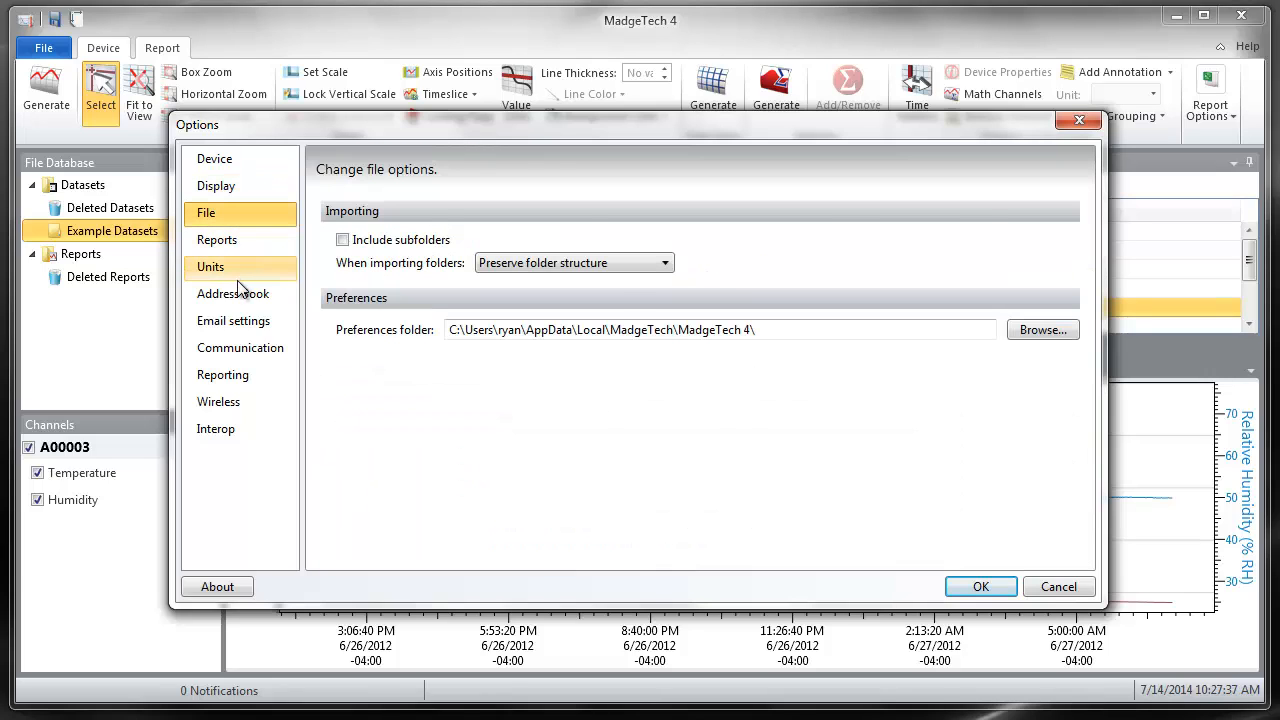
pyautogui.click(240, 348)
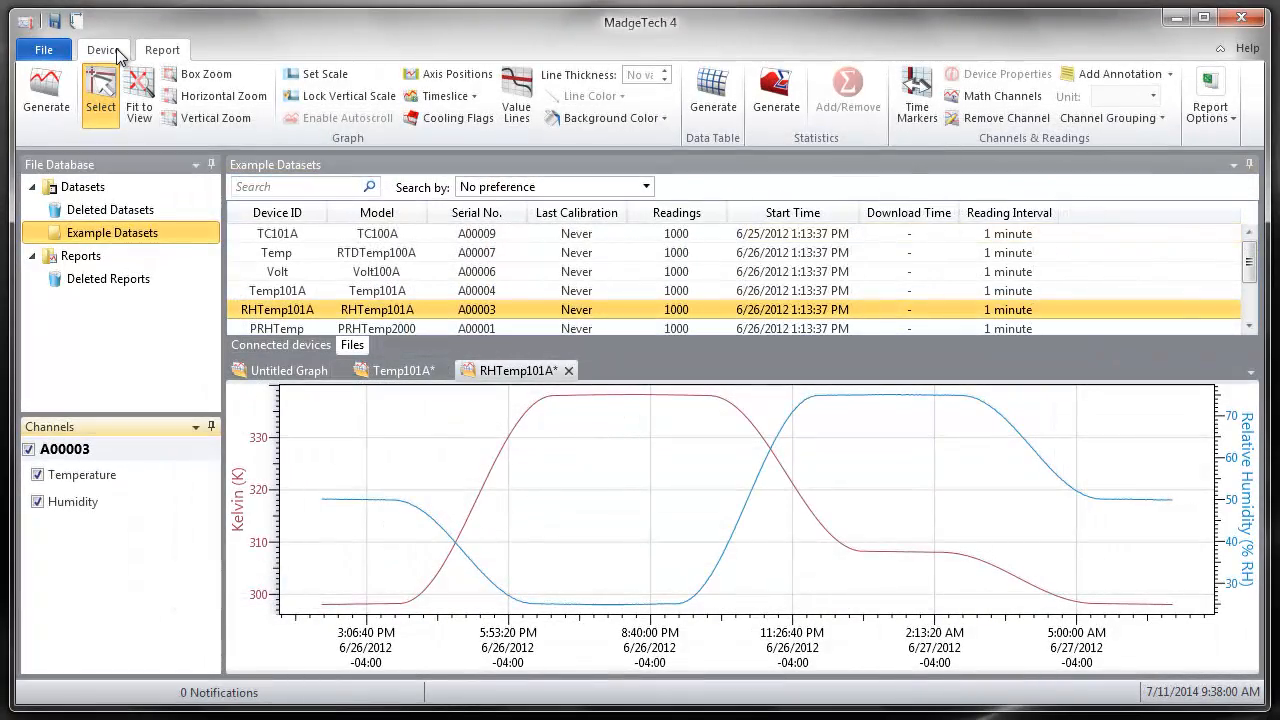
# - Show the Device controls with the Connected devices list of RFRHTEMP loggers
pyautogui.click(104, 48)
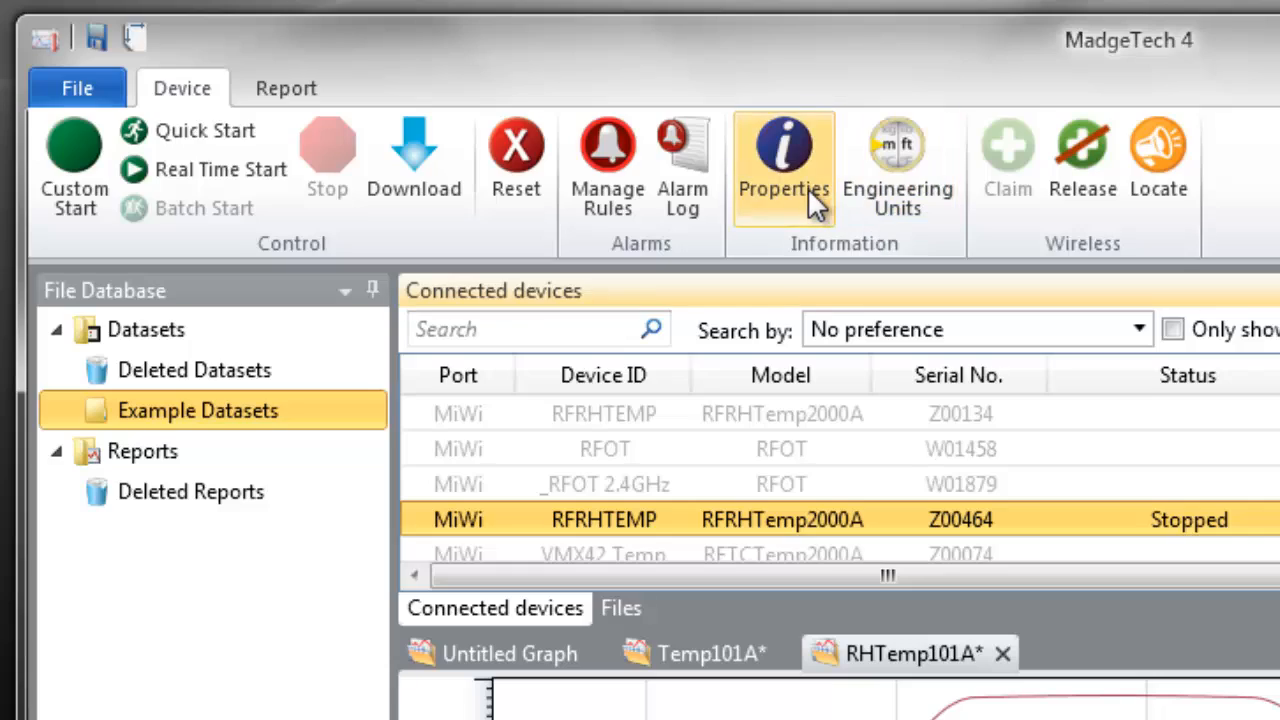
pyautogui.click(784, 160)
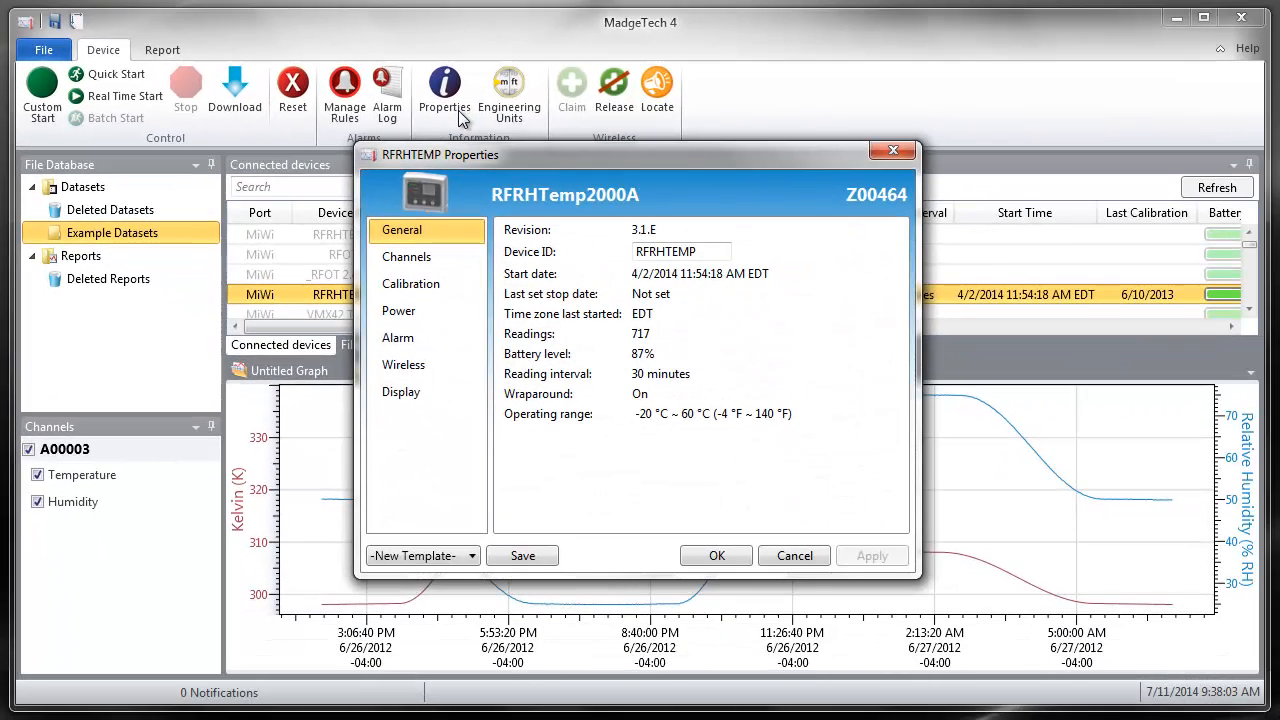
pyautogui.click(410, 284)
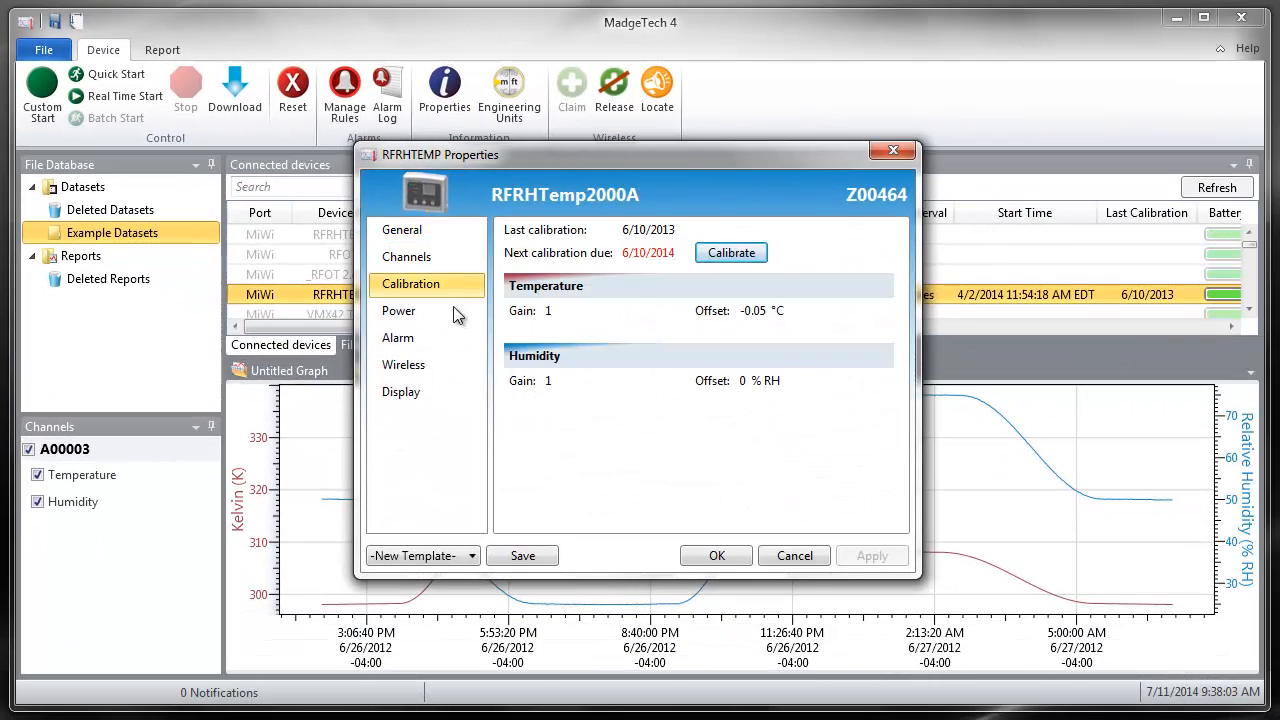
pyautogui.click(400, 390)
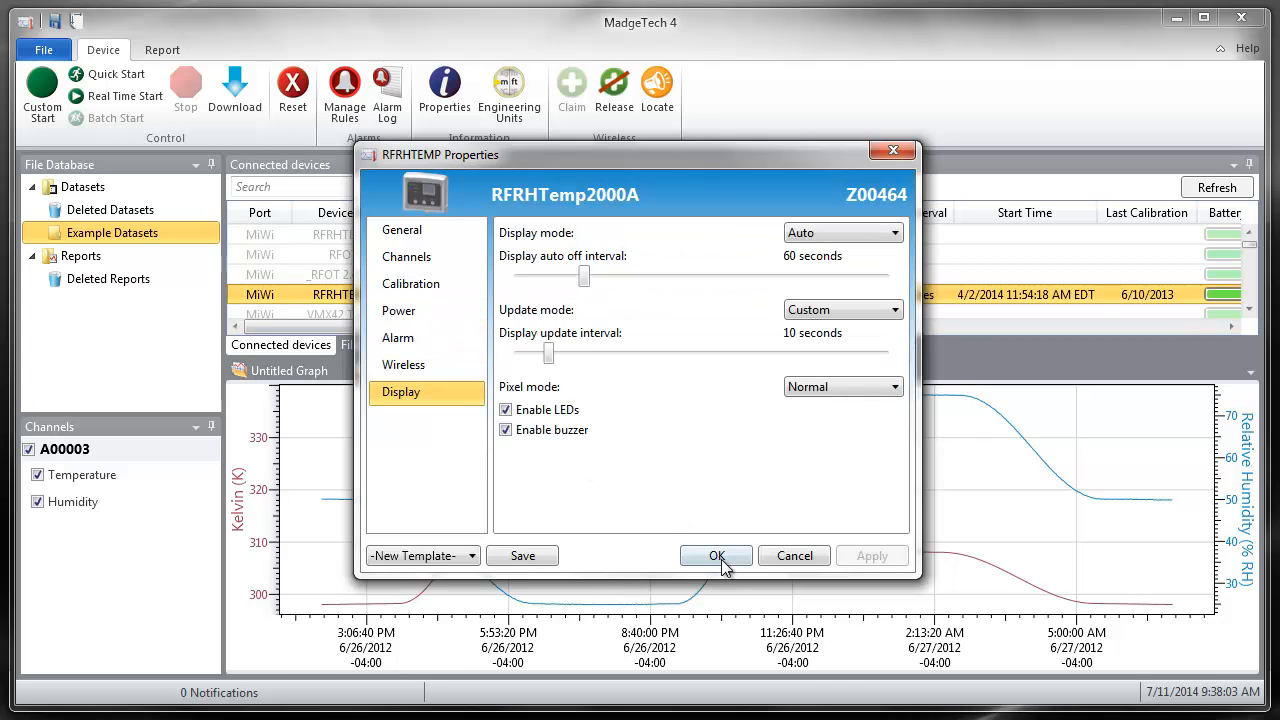
pyautogui.click(716, 556)
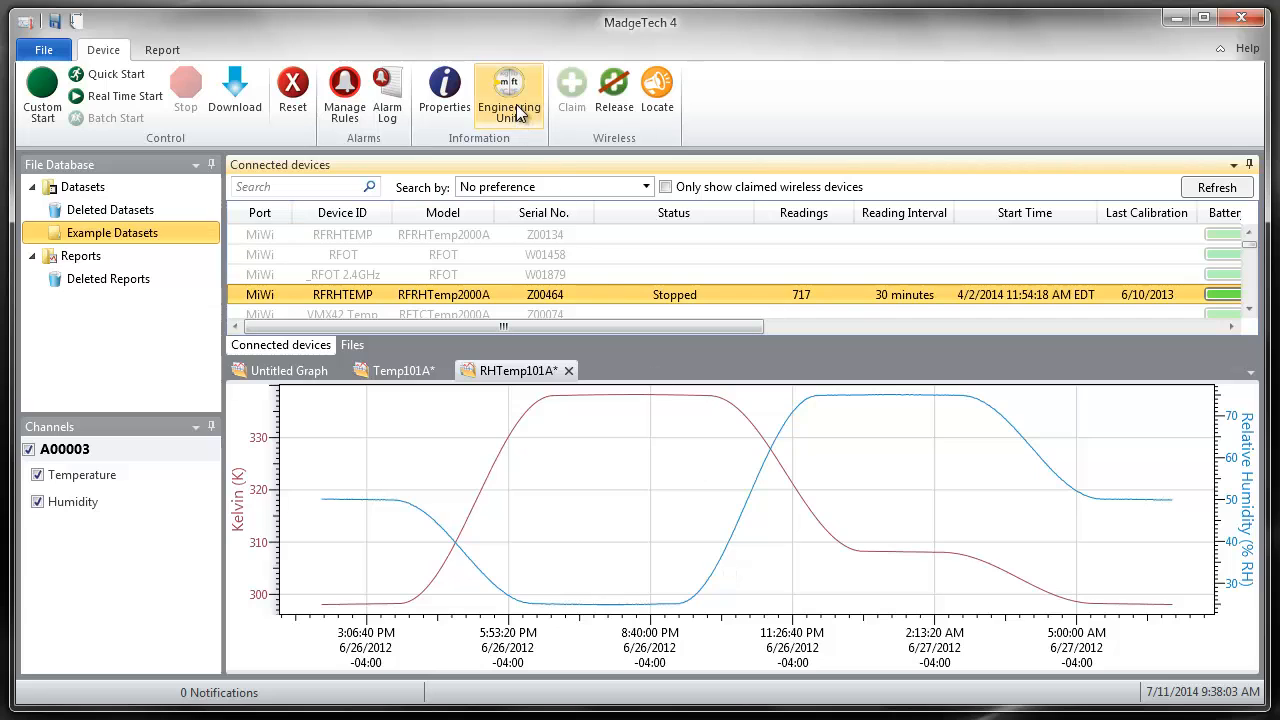
pyautogui.click(508, 90)
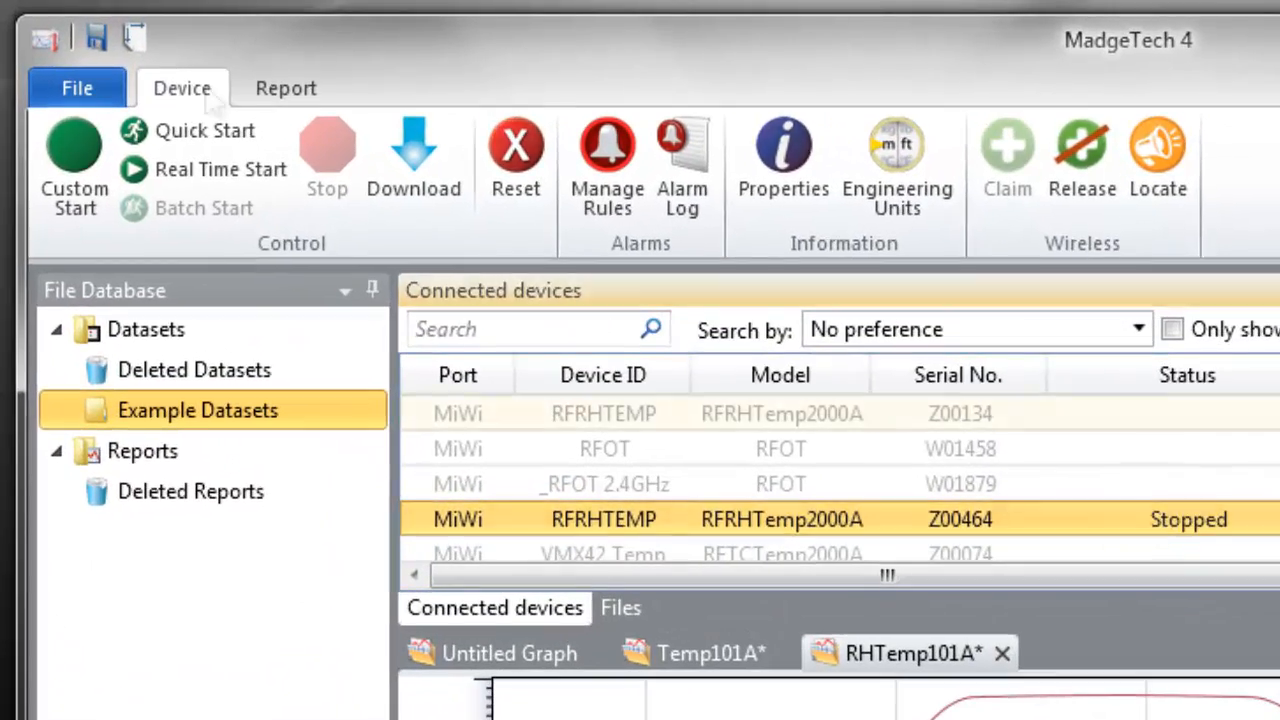
# - Select the unclaimed RFRHTEMP logger Z00134 in the Connected devices list
pyautogui.click(604, 412)
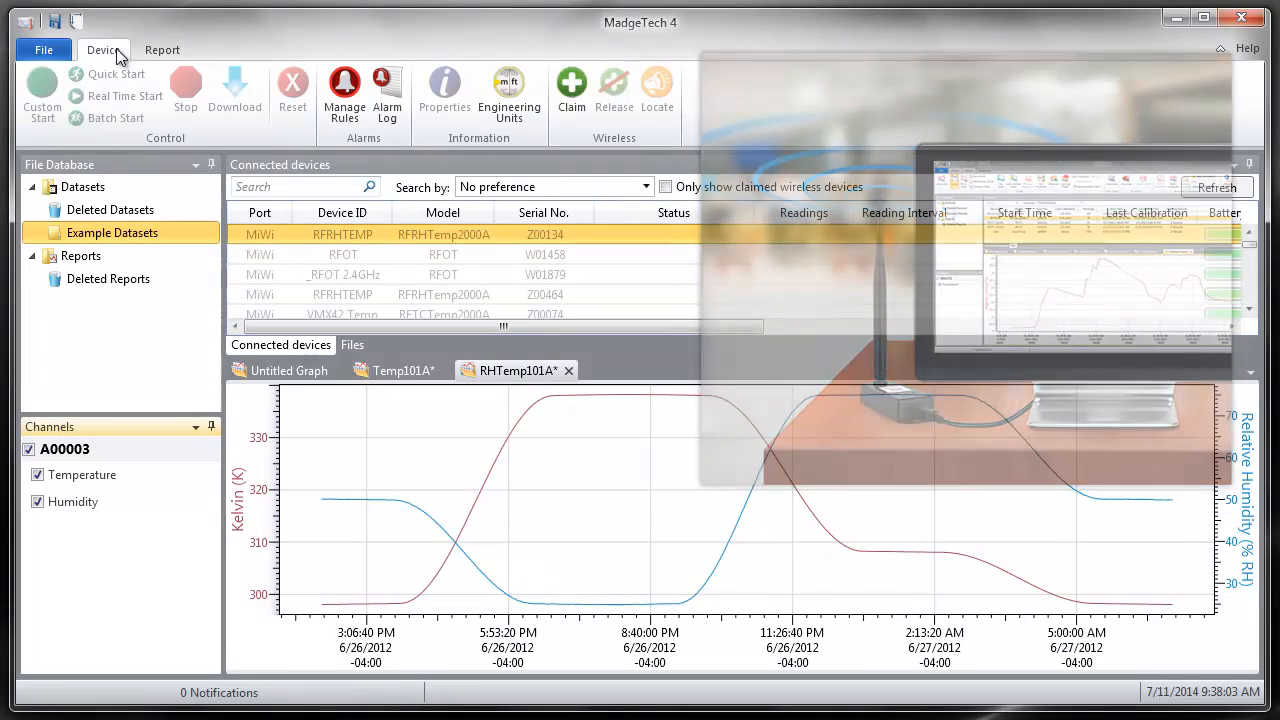
pyautogui.click(162, 48)
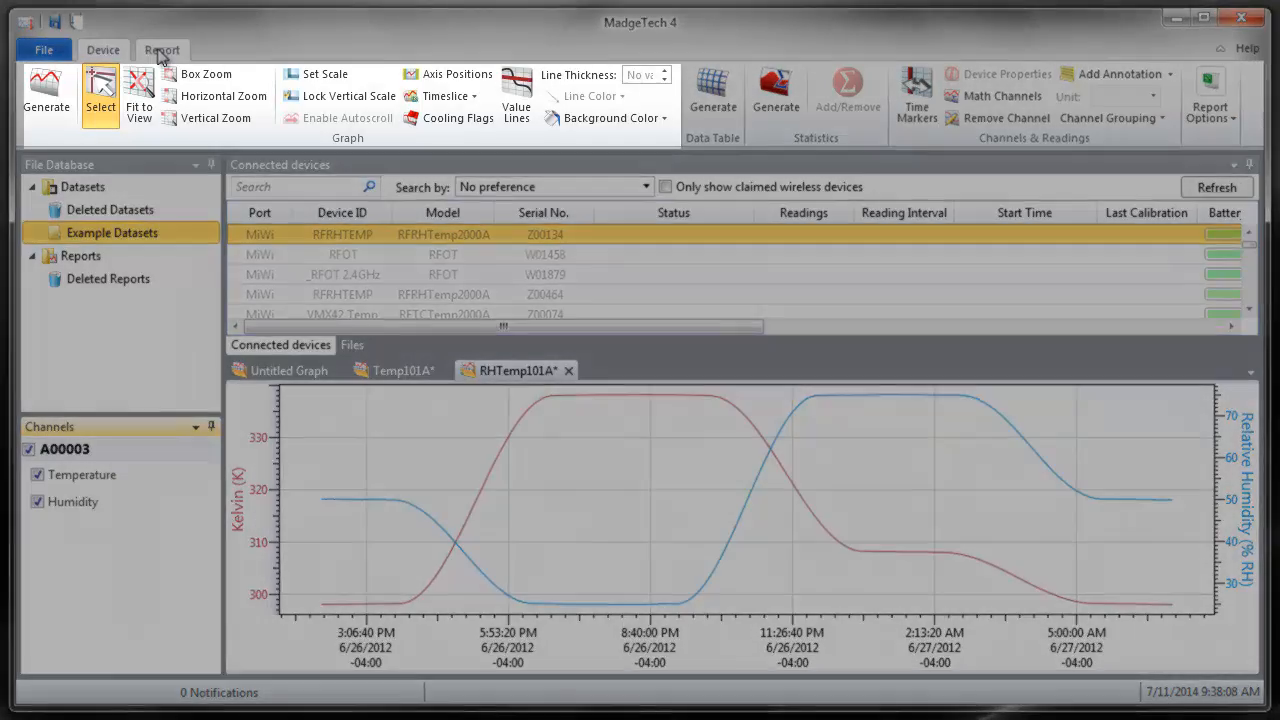
pyautogui.moveTo(712, 90)
pyautogui.write('Ar')
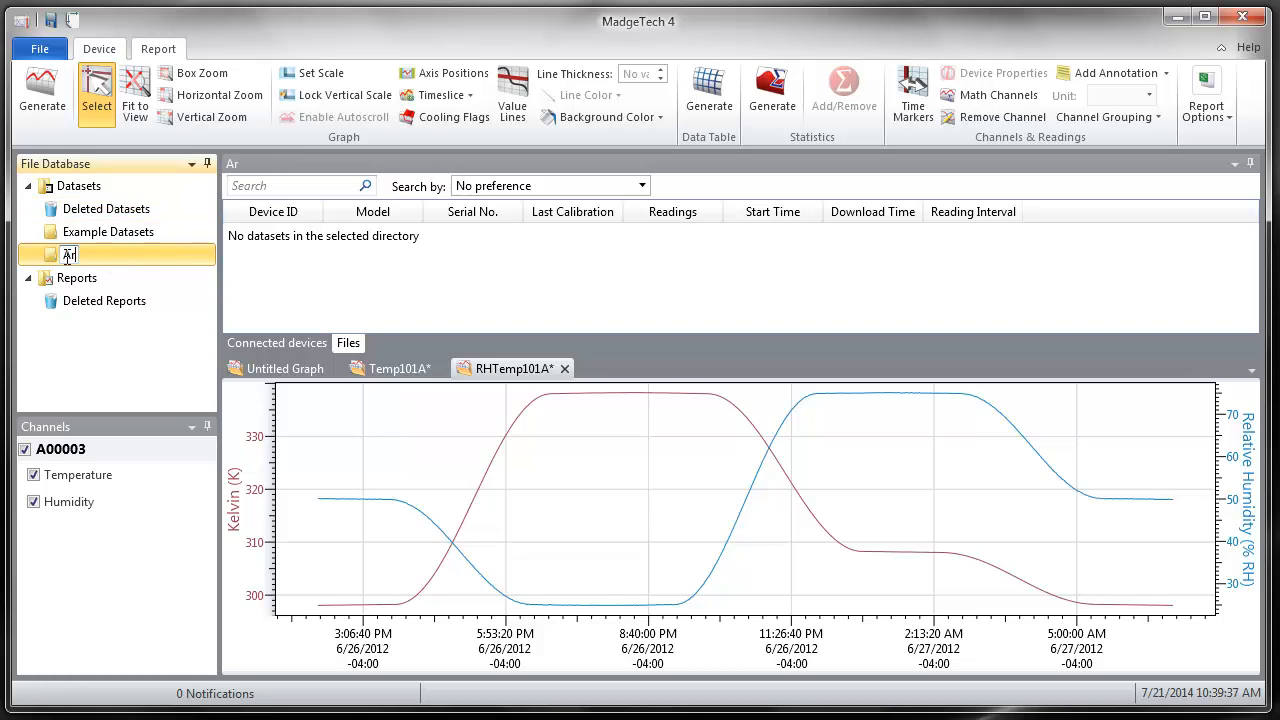
pyautogui.click(276, 344)
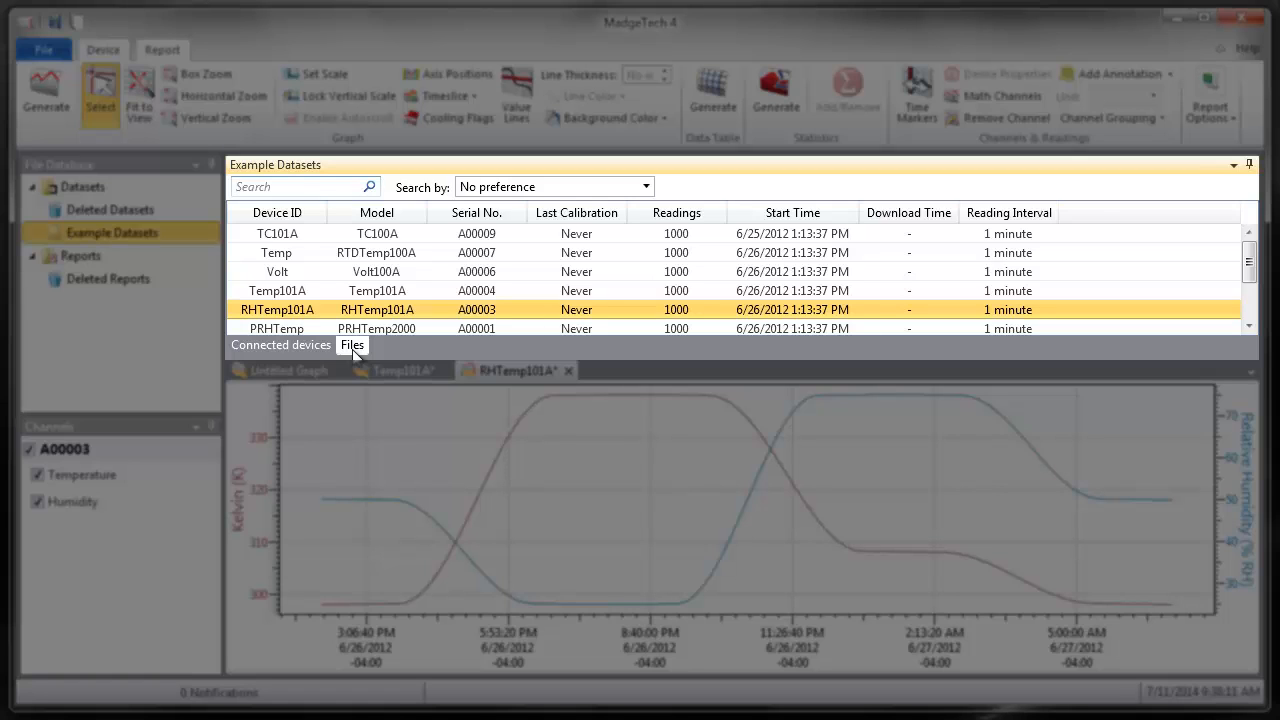
pyautogui.click(280, 344)
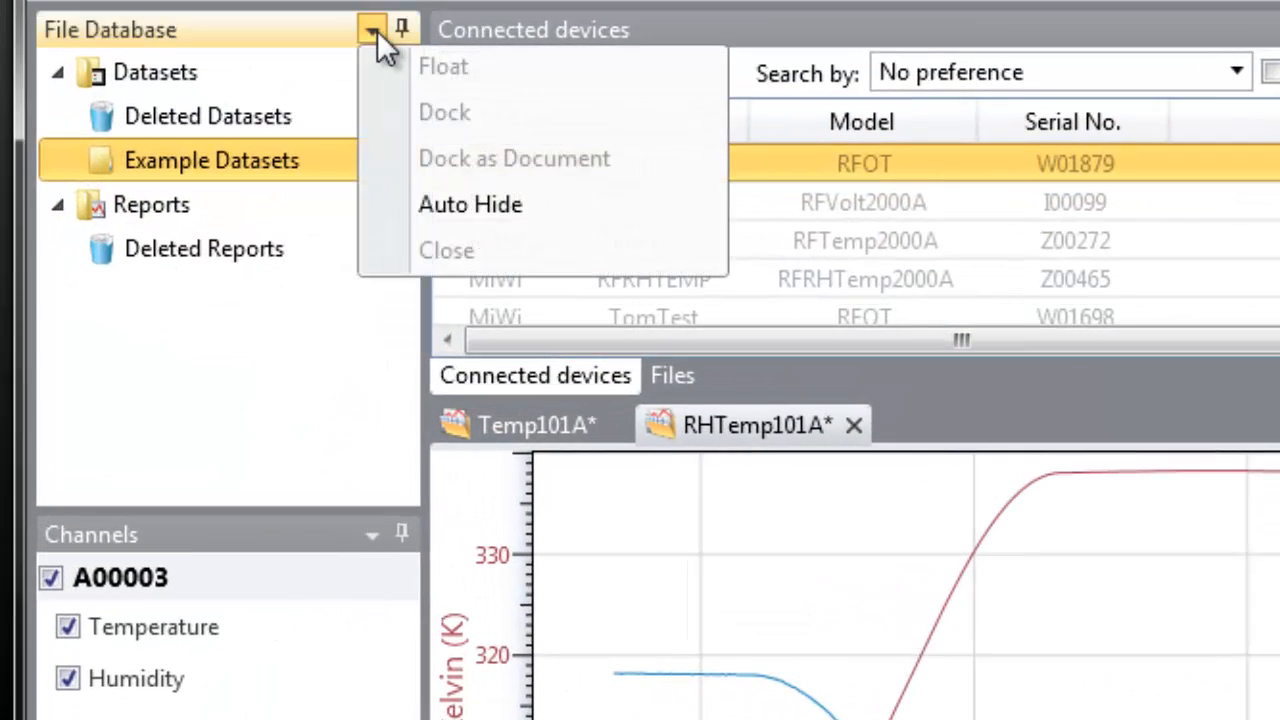
# - Auto-hide the File Database panel, then bring it back and re-pin it
pyautogui.click(470, 204)
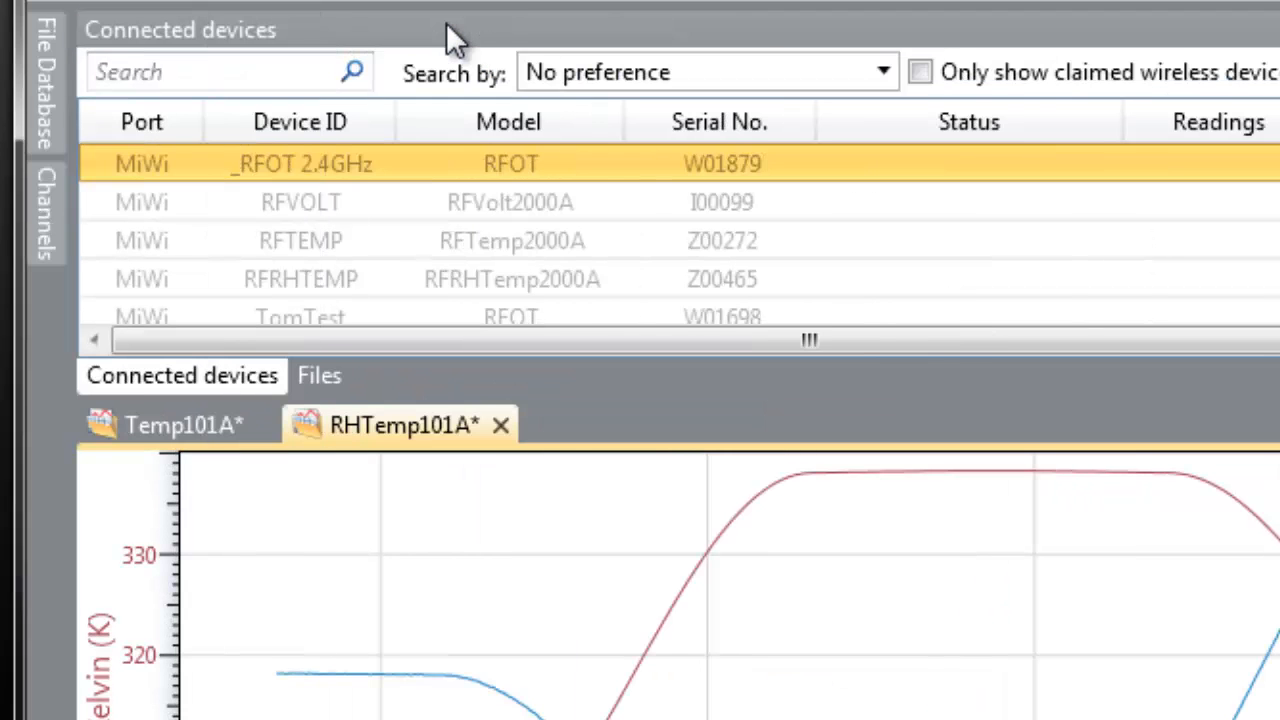
pyautogui.moveTo(44, 80)
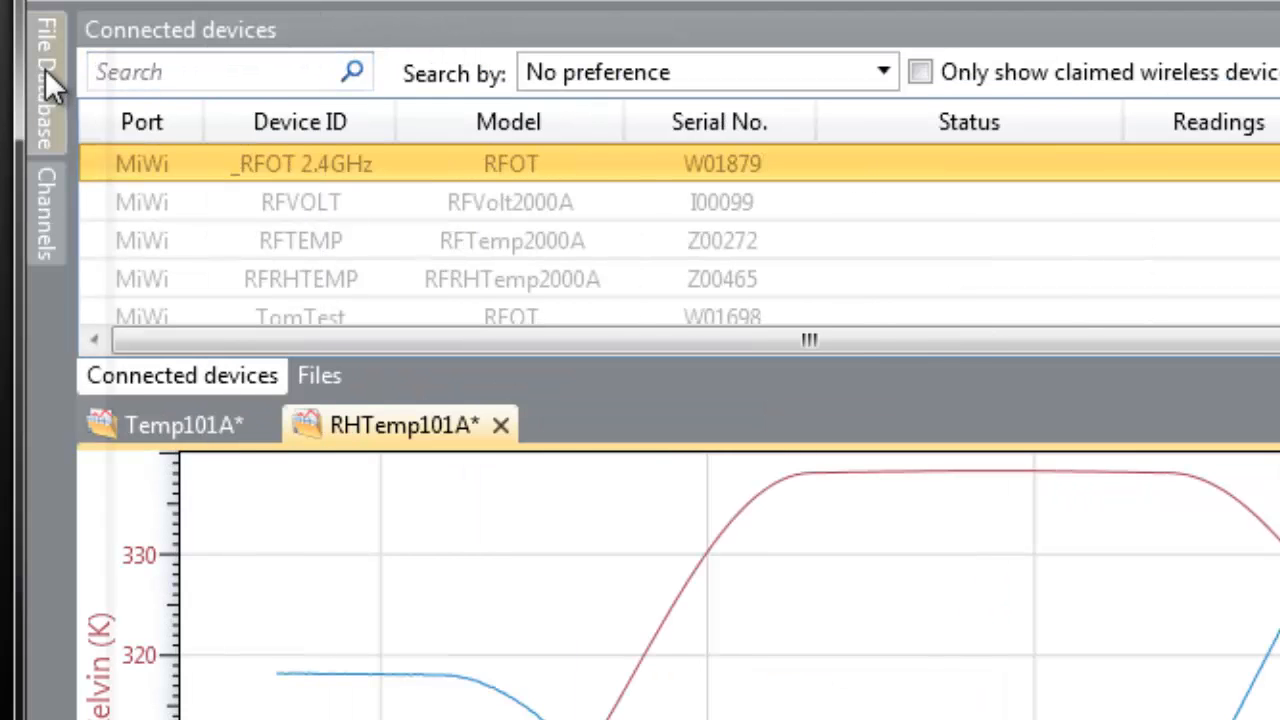
pyautogui.click(44, 80)
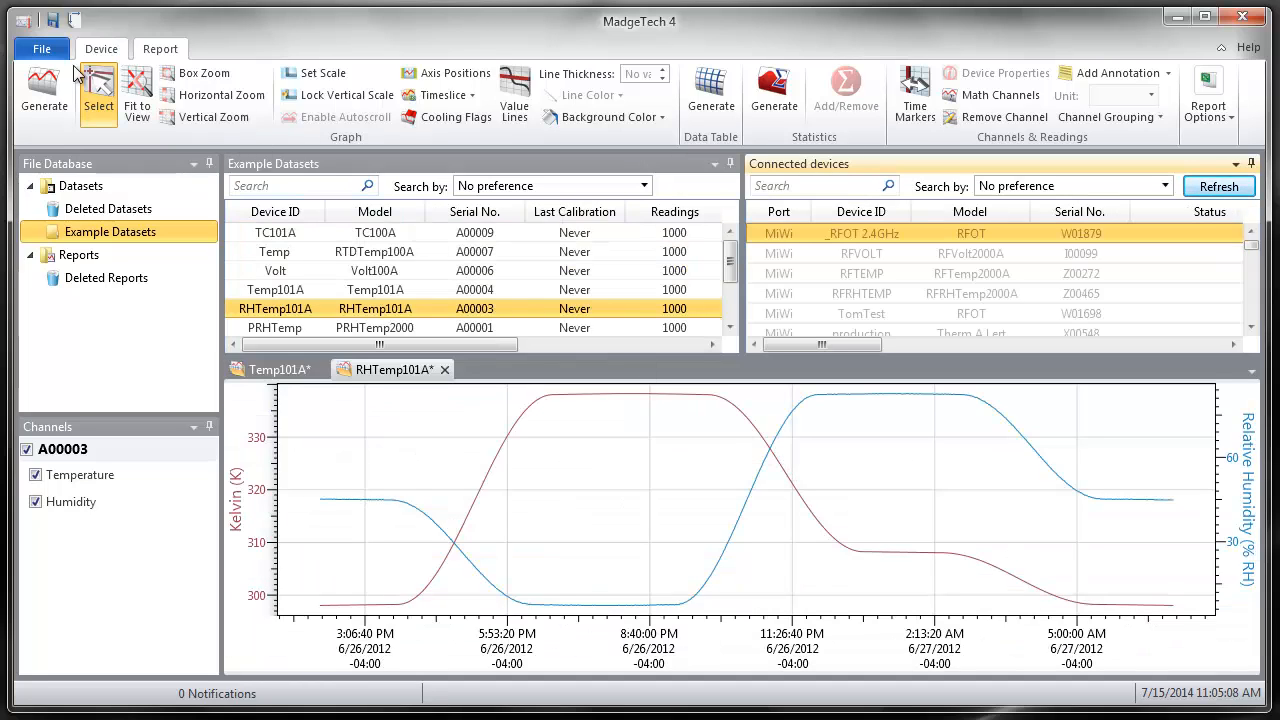
# - Reset the screen layout to its original arrangement from the Display options, confirming with Yes
pyautogui.click(40, 48)
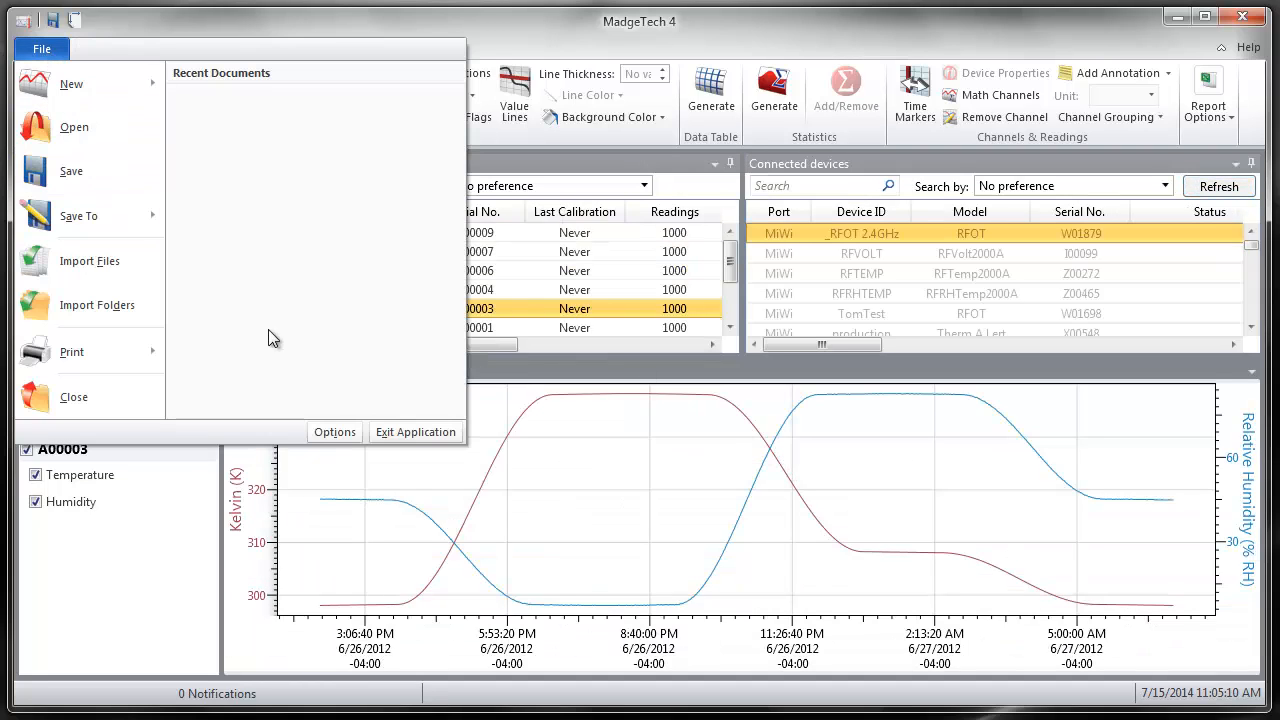
pyautogui.click(334, 432)
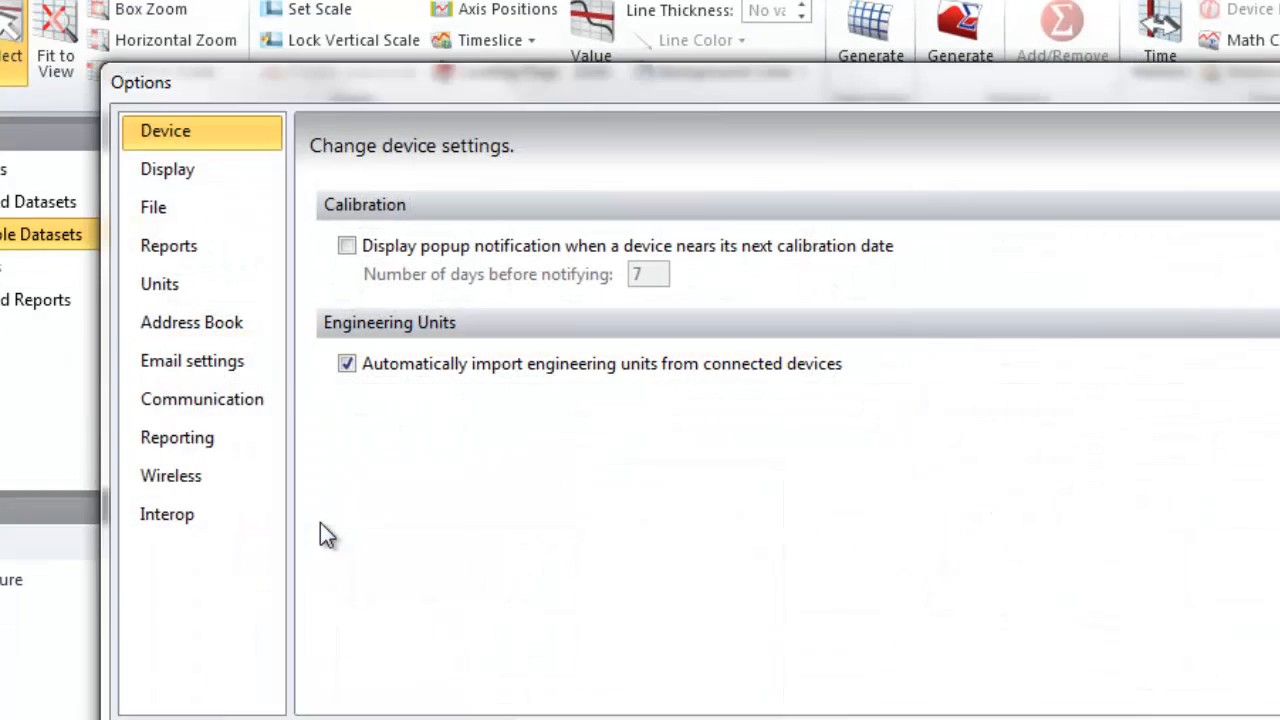
pyautogui.click(168, 168)
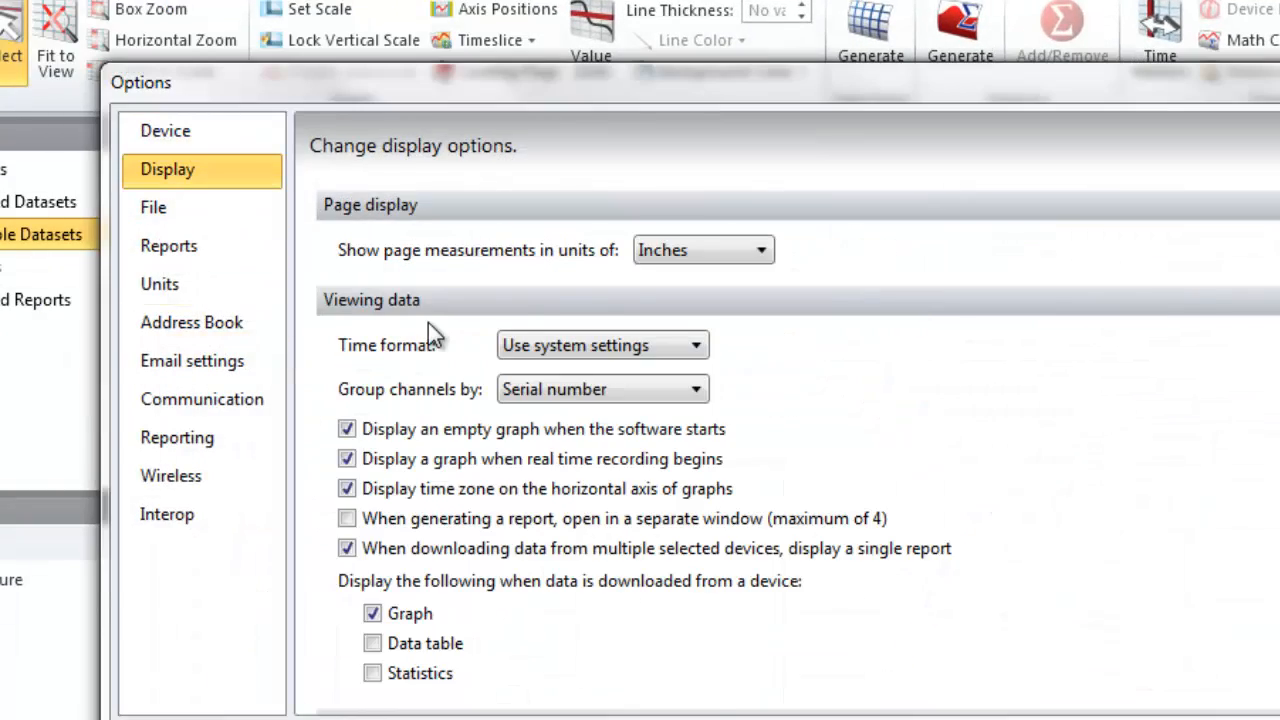
pyautogui.scroll(-3)
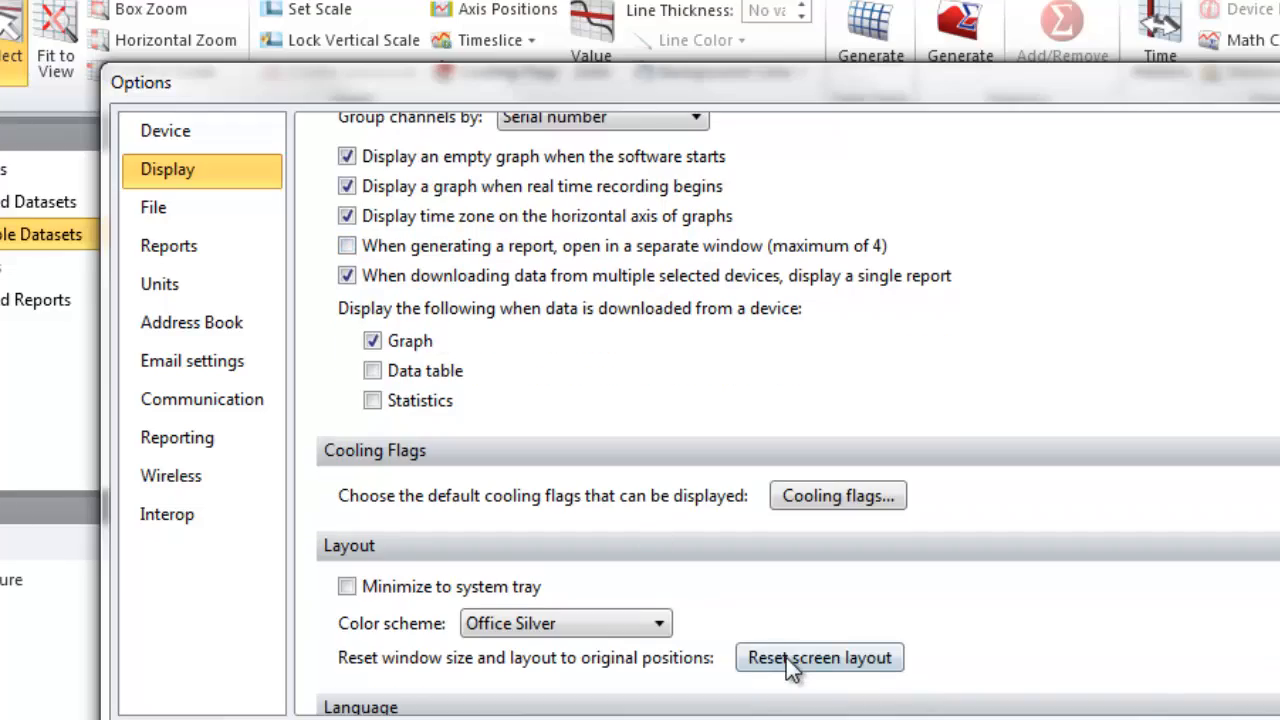
pyautogui.click(820, 656)
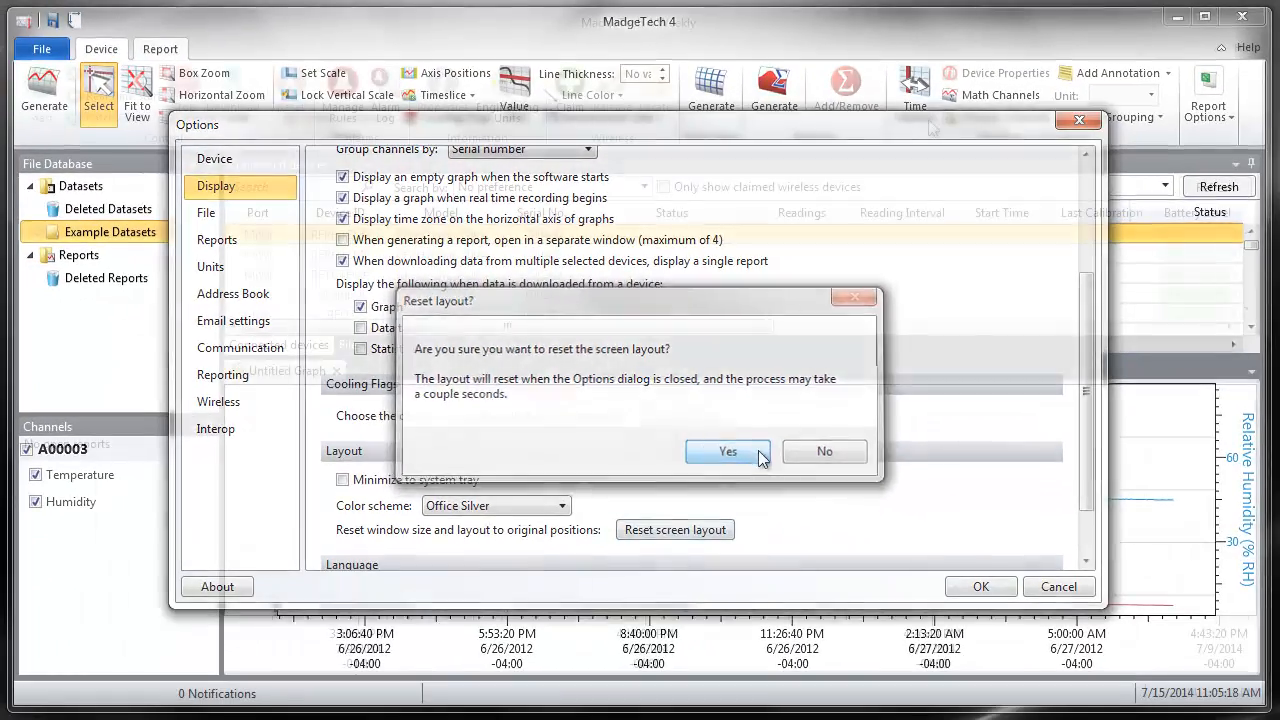
pyautogui.click(728, 452)
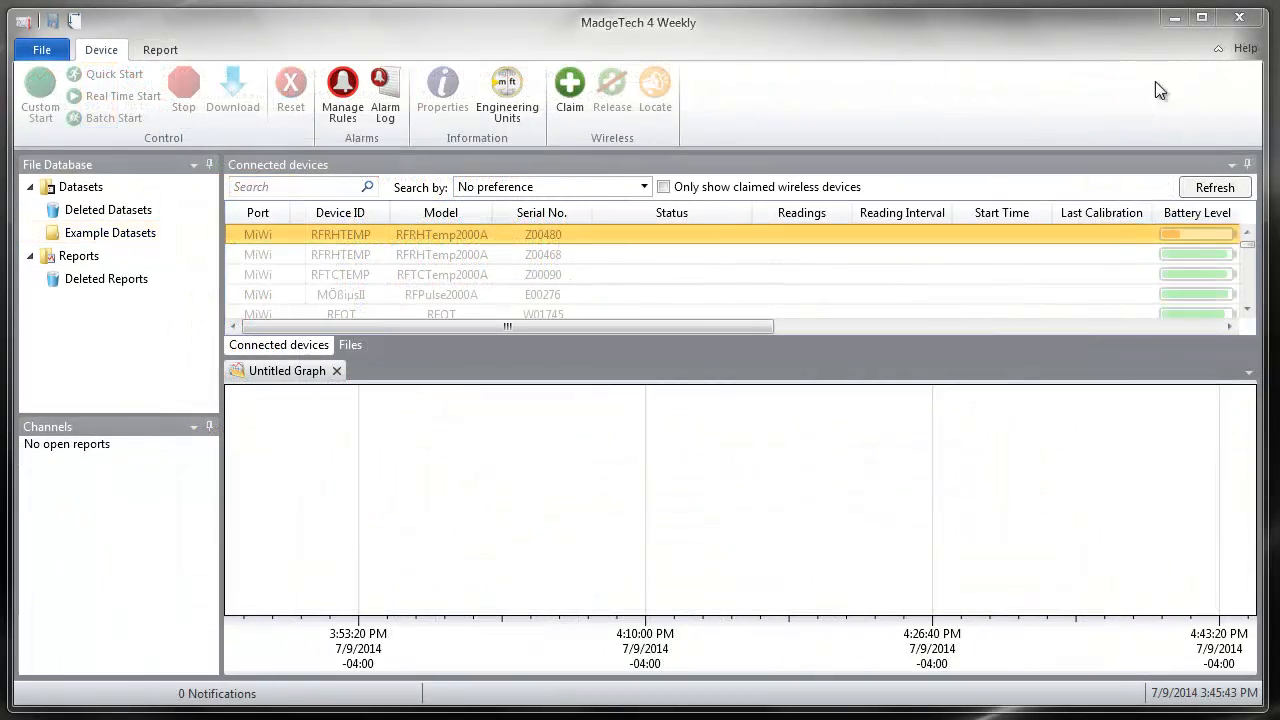
pyautogui.click(1244, 48)
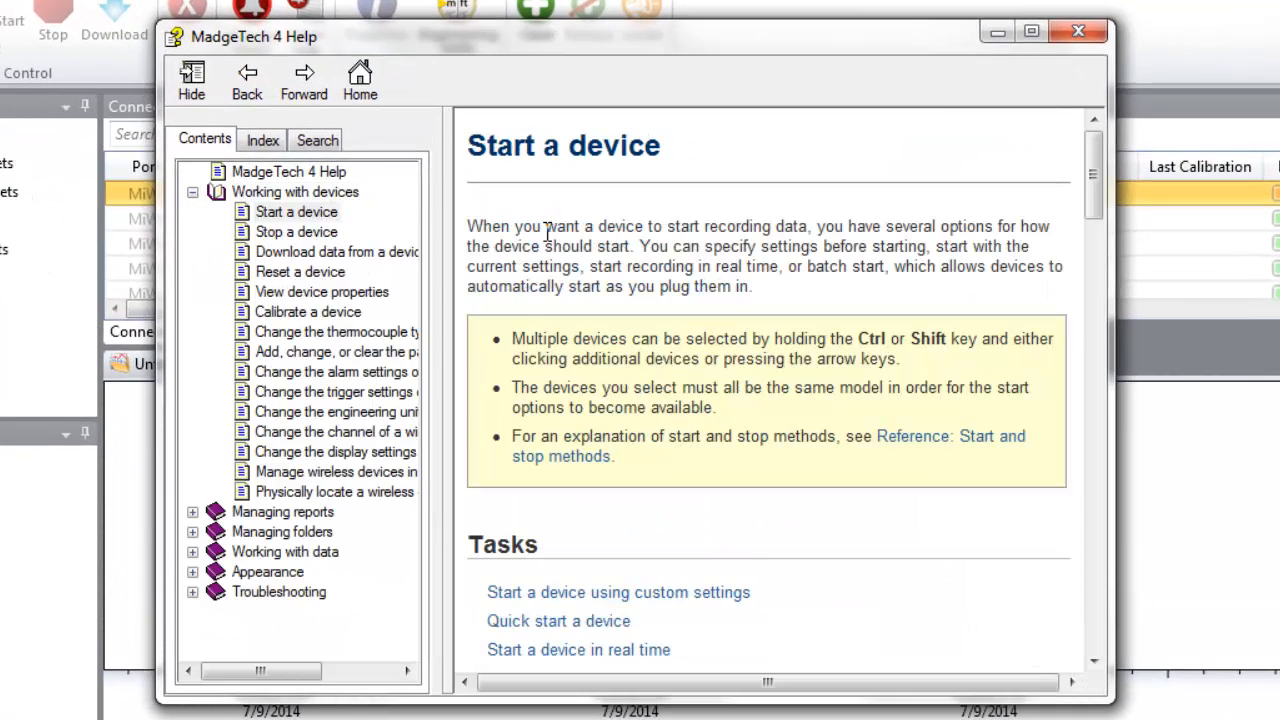
# - Search Help for Download, show the 'Set the units and colors' topic, then view the keyword Index
pyautogui.click(318, 140)
pyautogui.write('Download')
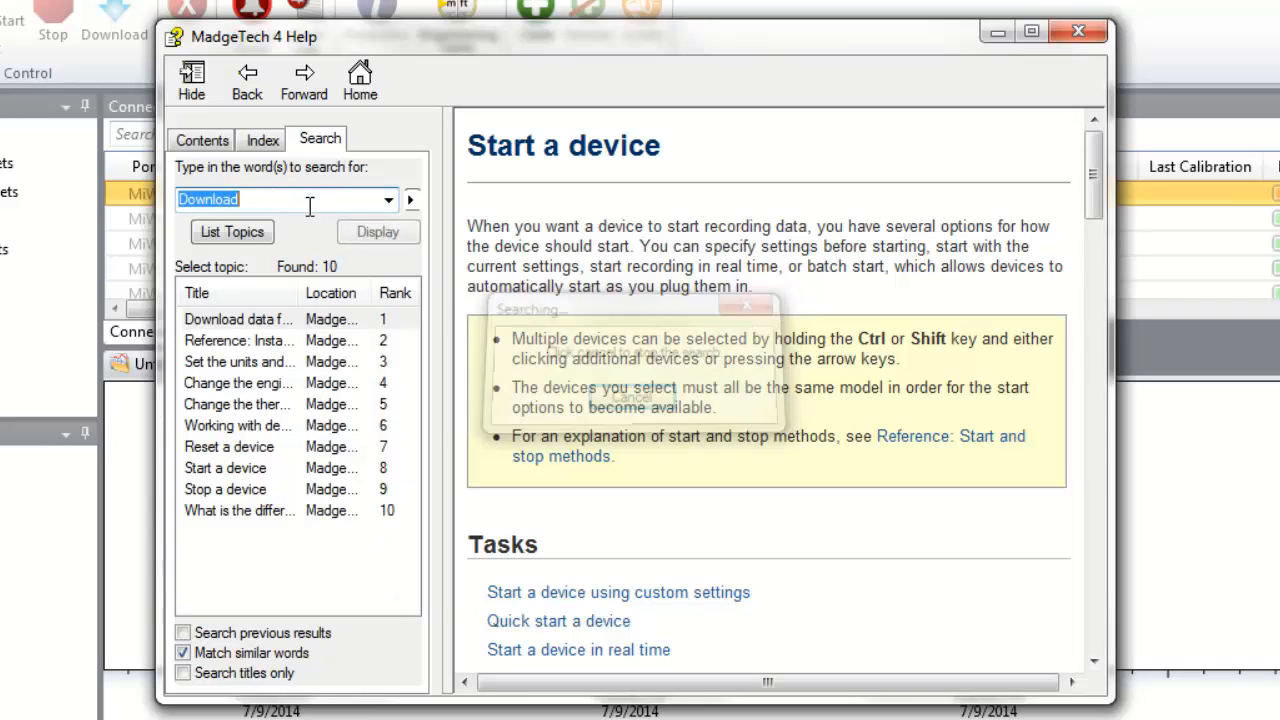
pyautogui.click(238, 360)
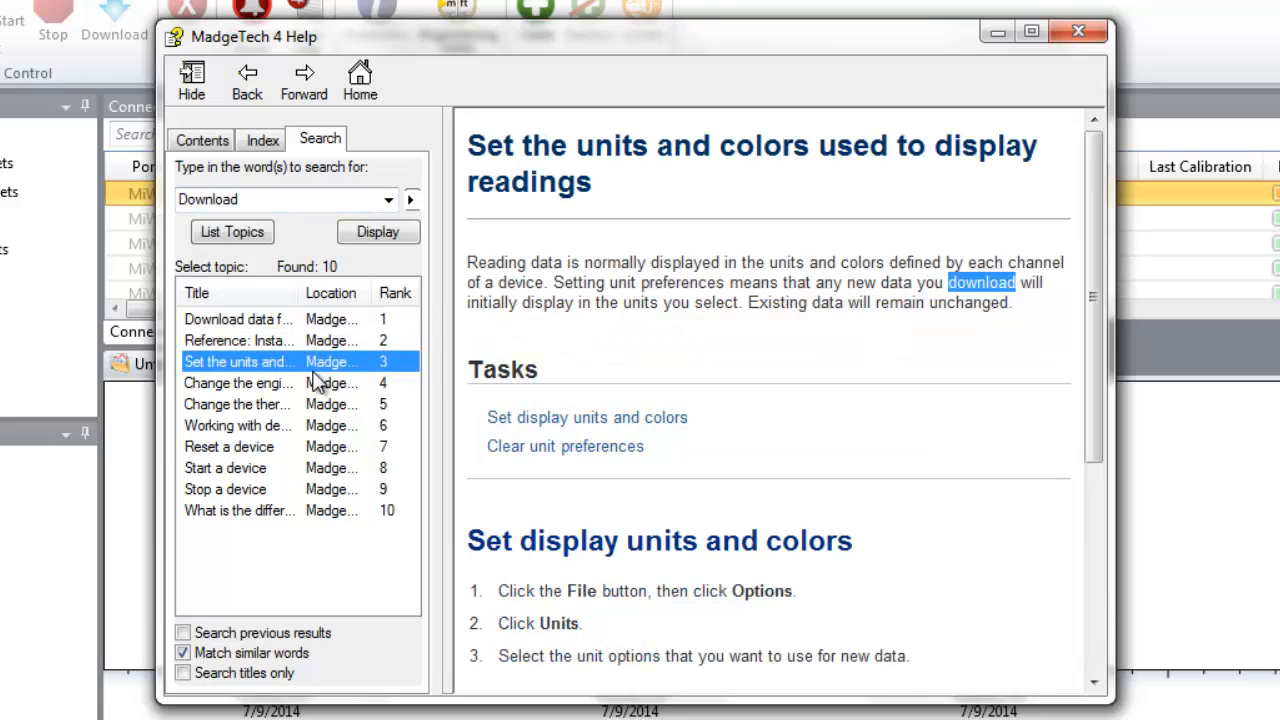
pyautogui.click(266, 140)
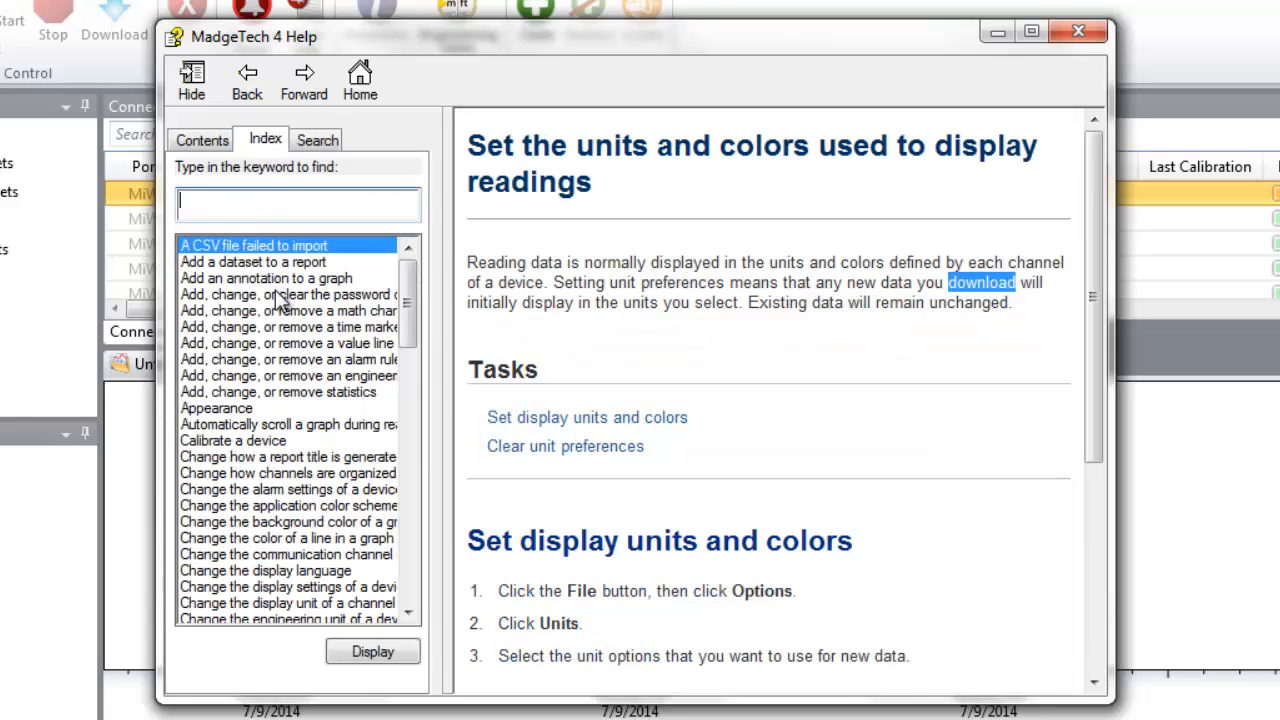